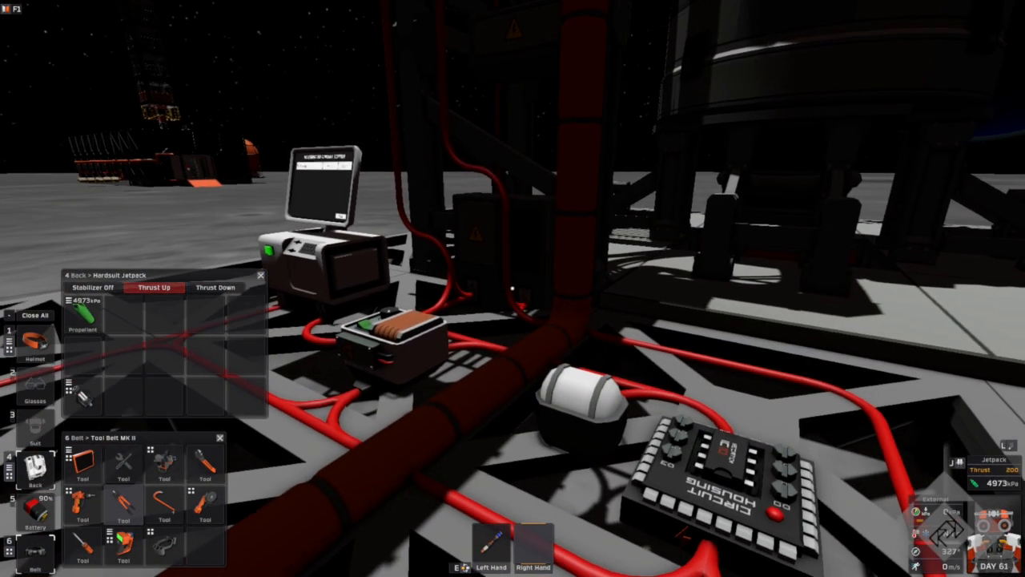
pyautogui.moveTo(512, 288)
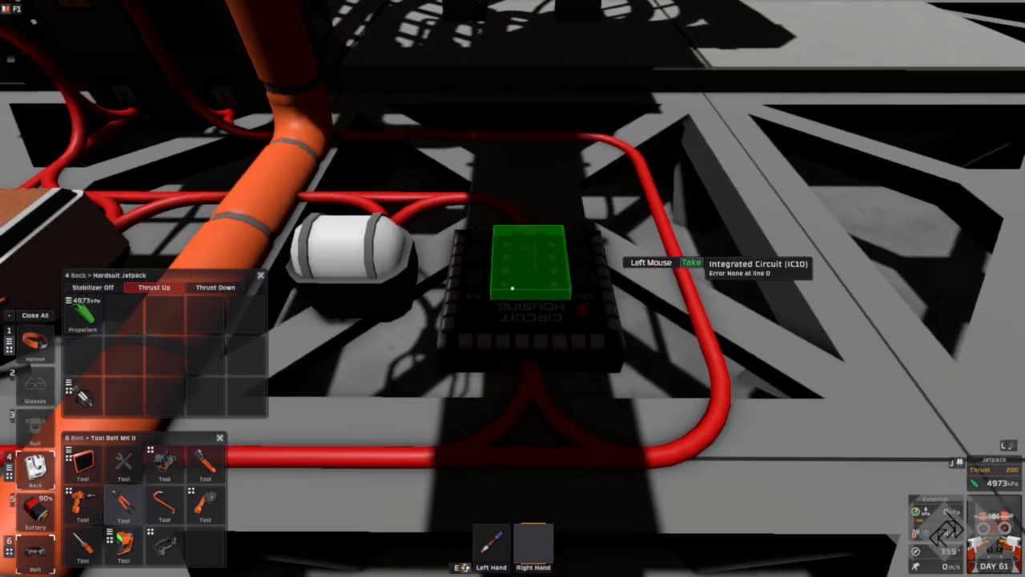
# Step: Load the Single Button Automated Rocket script from the library into the IC housing editor, overwriting its contents
pyautogui.click(529, 264)
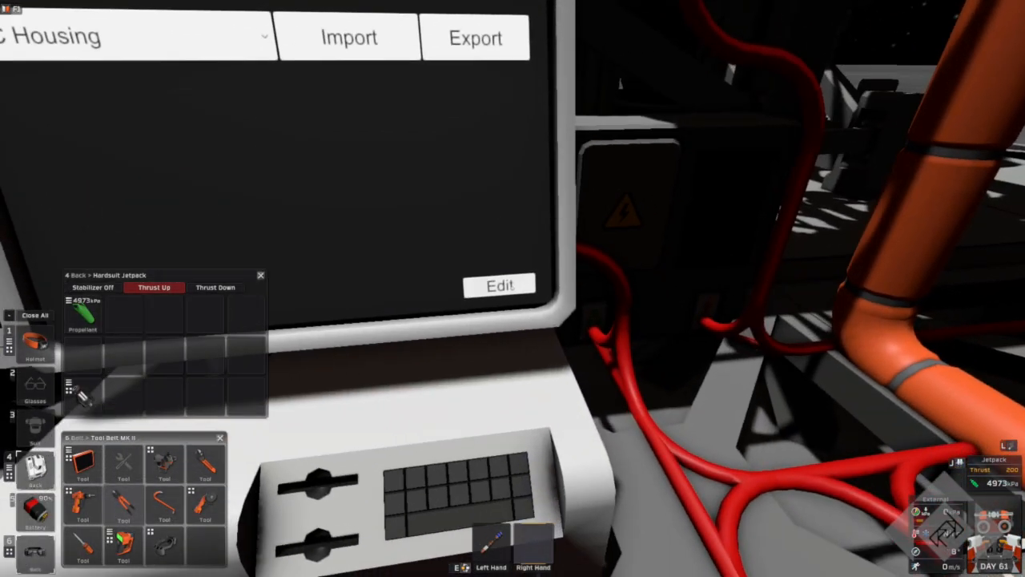
pyautogui.click(499, 286)
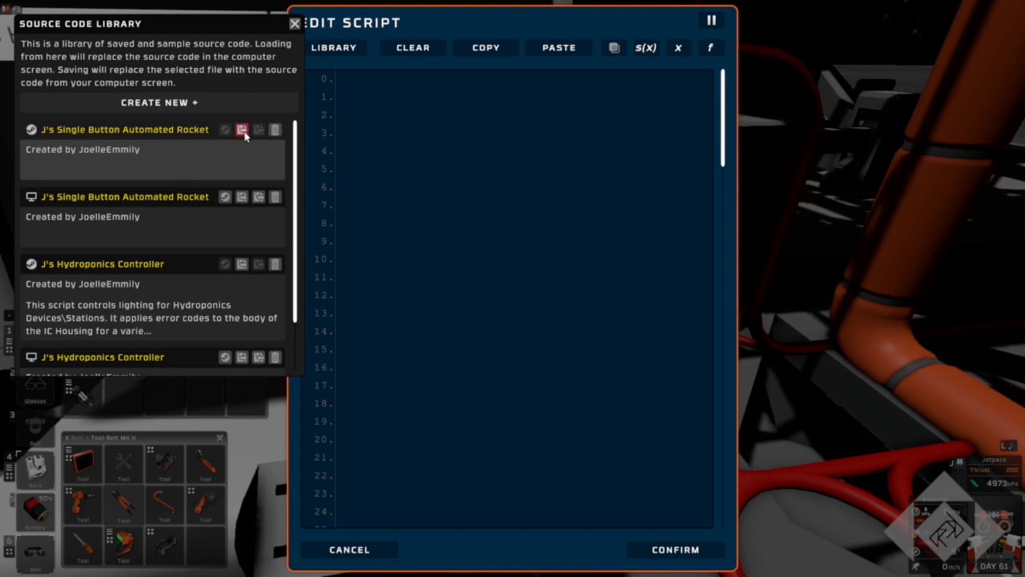
pyautogui.click(242, 129)
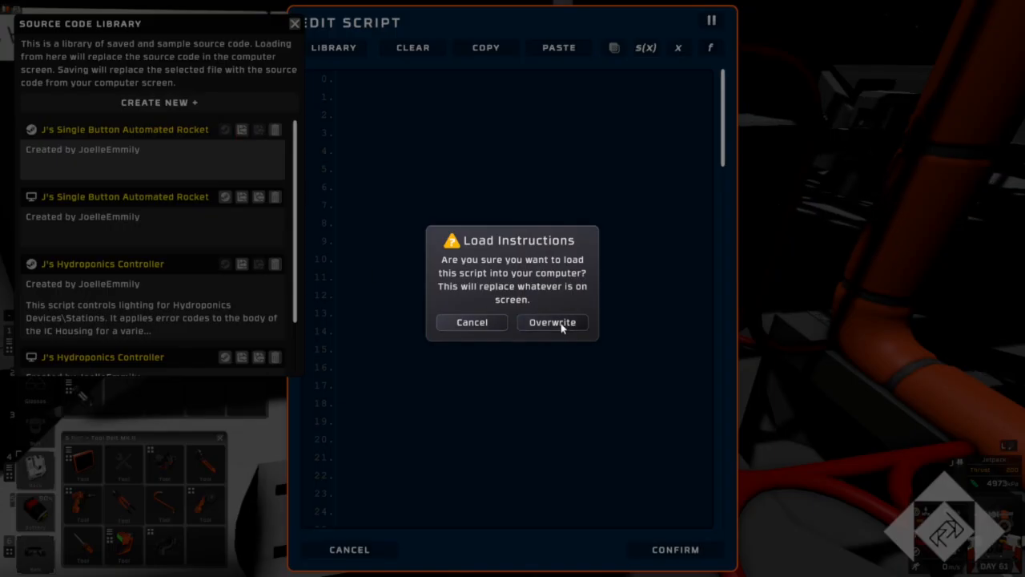
pyautogui.click(551, 322)
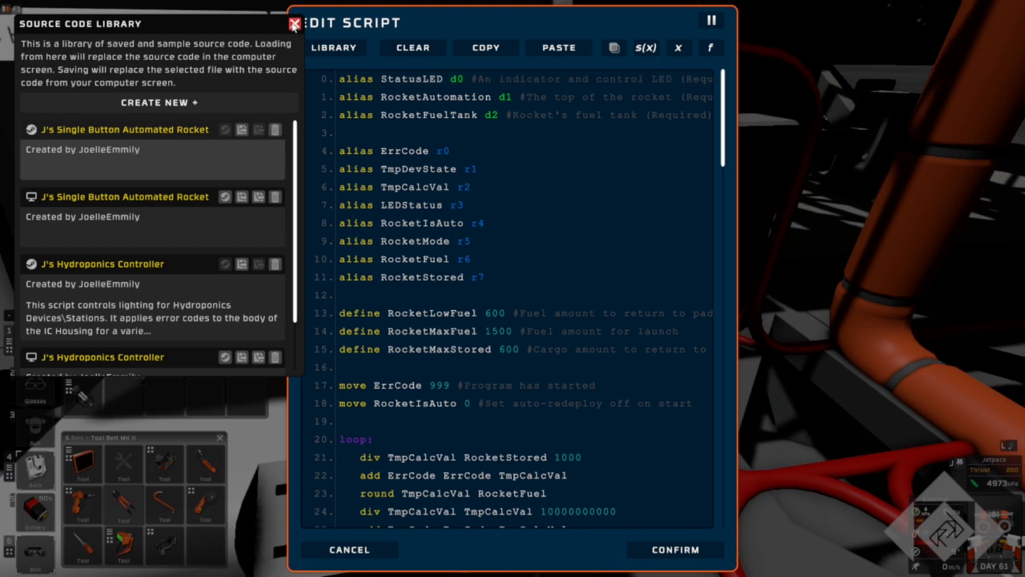
pyautogui.click(295, 24)
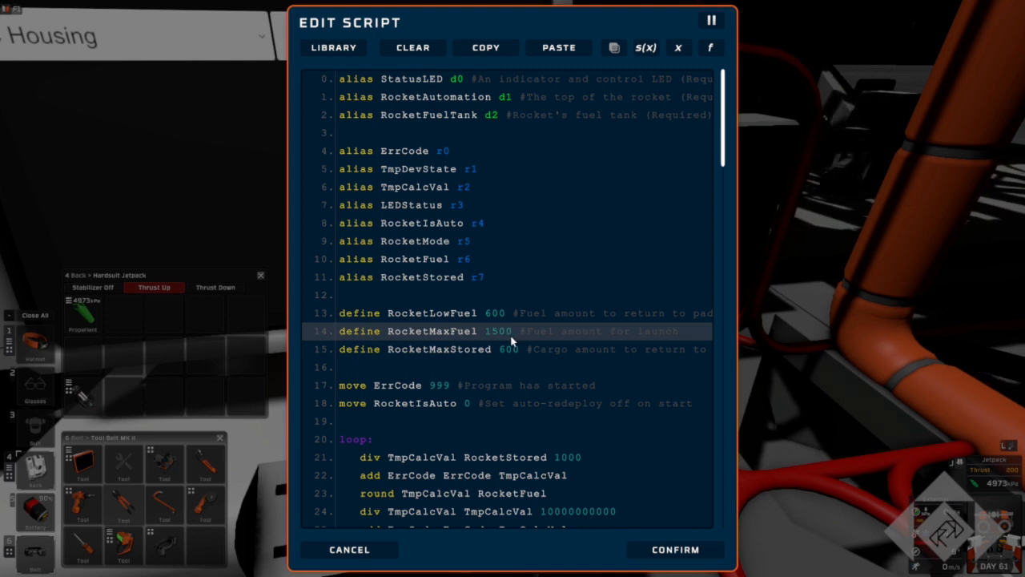
# Step: Select the RocketMaxFuel define line in the script editor for editing
pyautogui.click(496, 331)
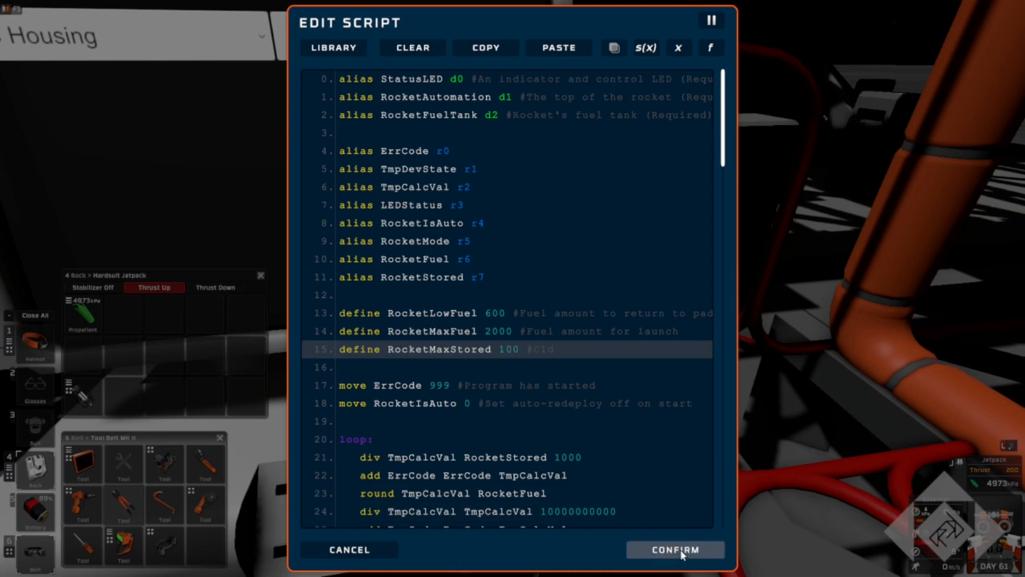
pyautogui.click(674, 549)
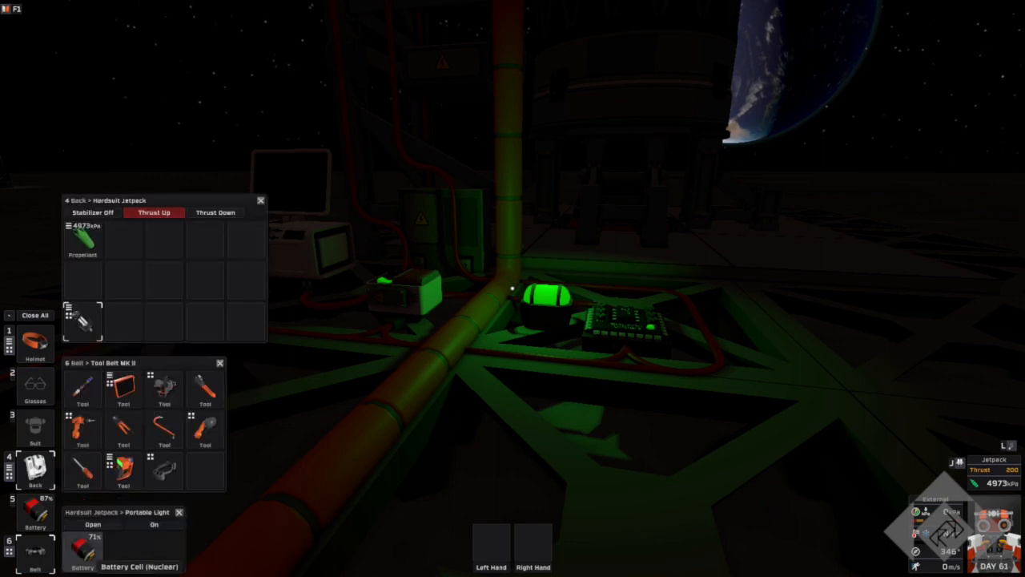
pyautogui.click(153, 524)
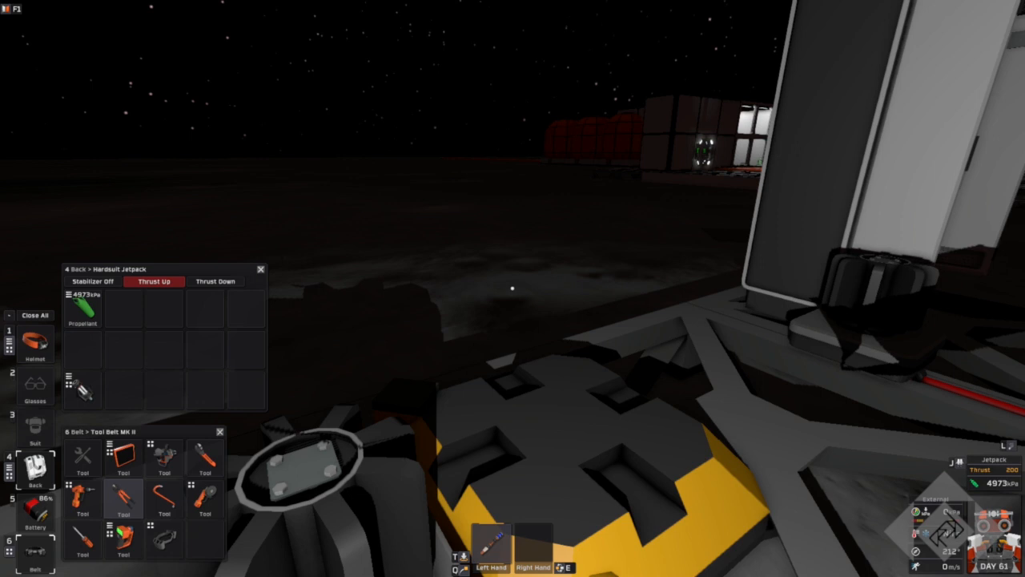
pyautogui.write('fu')
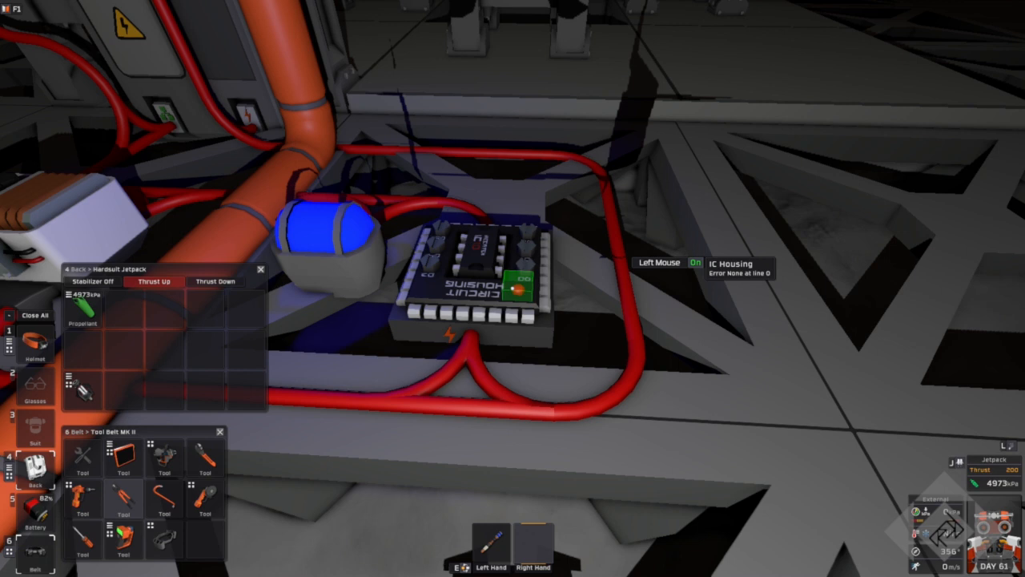
# Step: Insert the held IC10 chip into the empty IC Housing on the floor
pyautogui.click(519, 289)
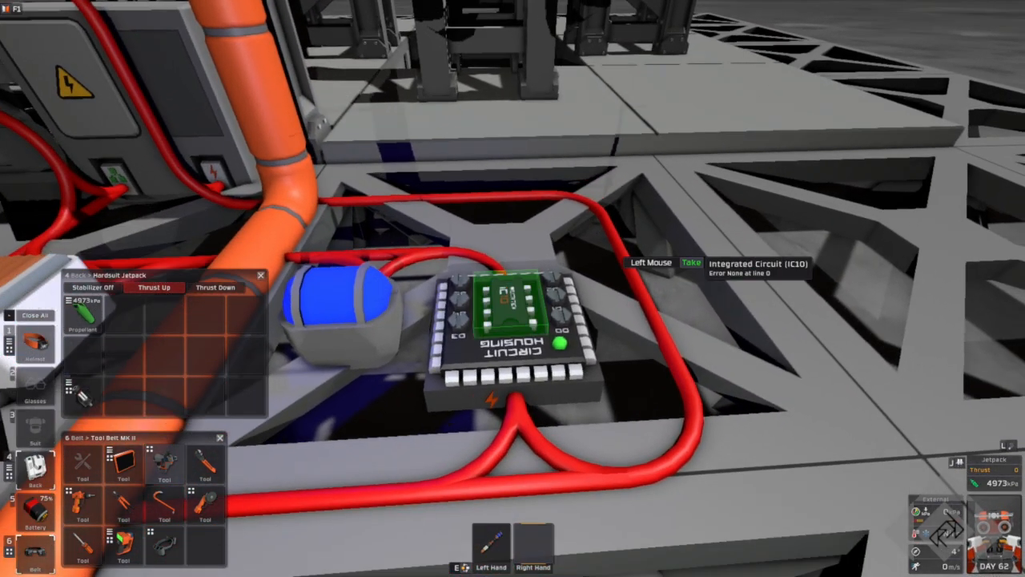
pyautogui.click(509, 313)
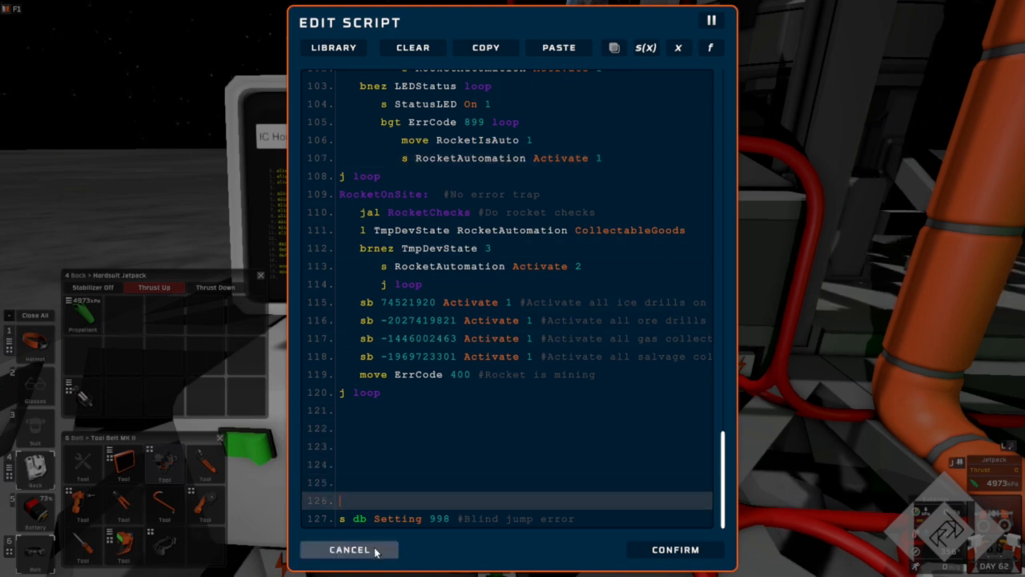
# Step: Cancel out of the rocket controller script editor, discarding any edits
pyautogui.click(348, 550)
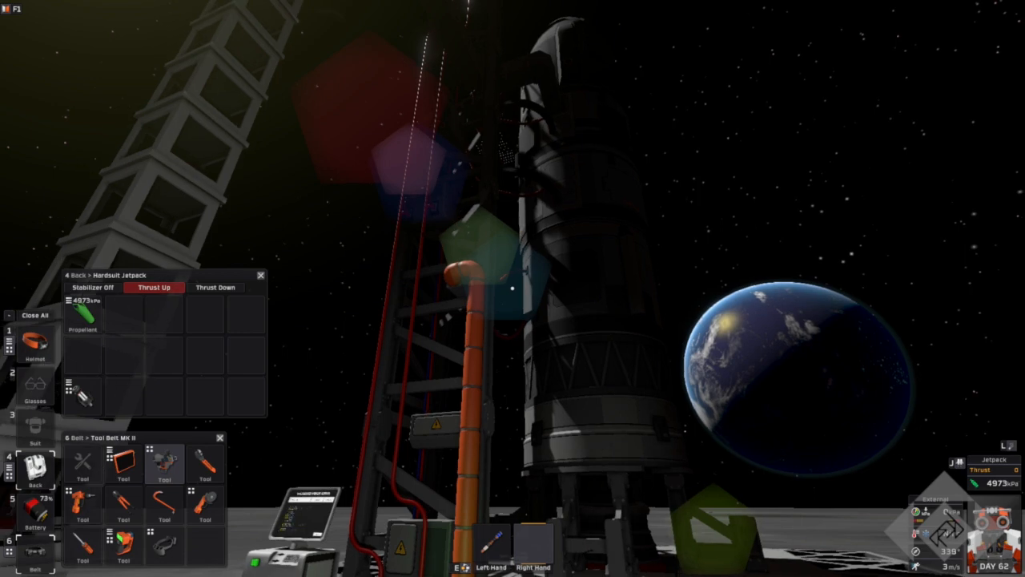